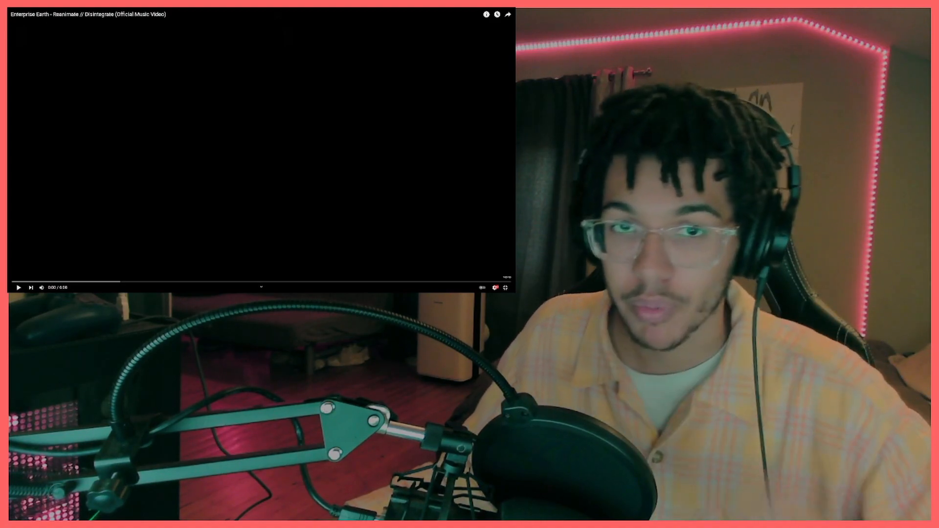
Start playback of the Enterprise Earth 'Reanimate // Disintegrate' music video from the beginning.
click(18, 287)
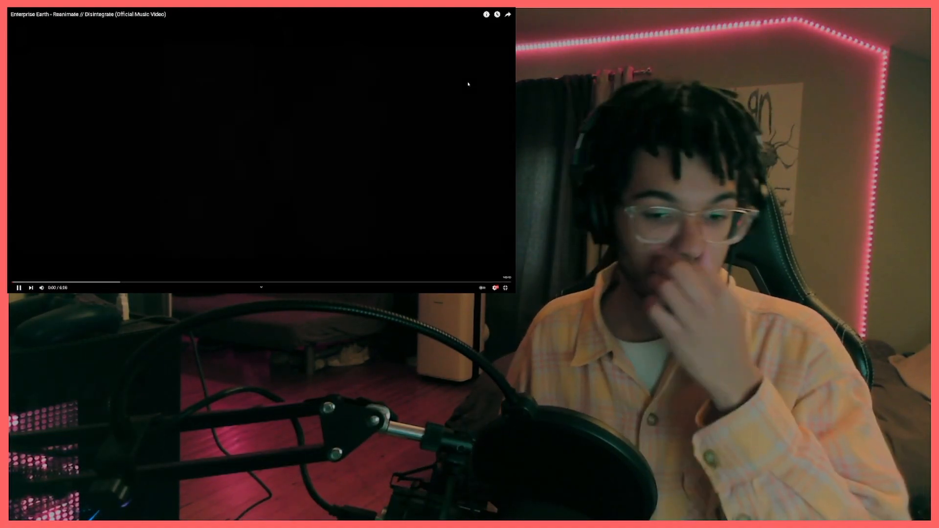